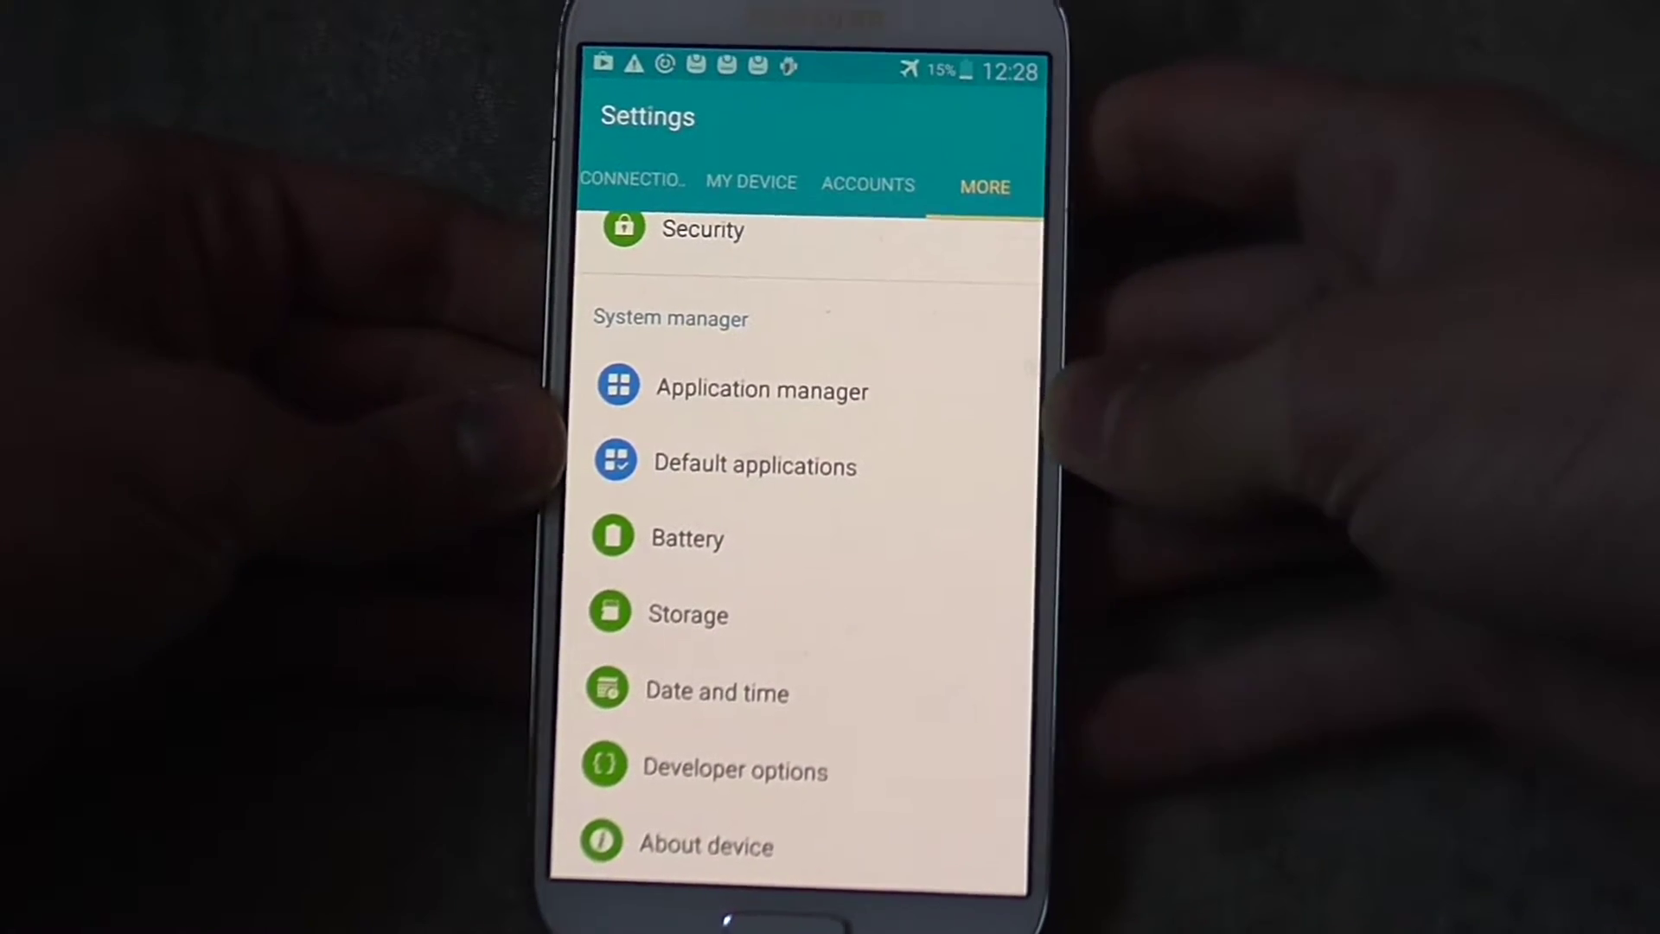
# - Reach Application manager under System manager in Settings > More
pyautogui.click(629, 180)
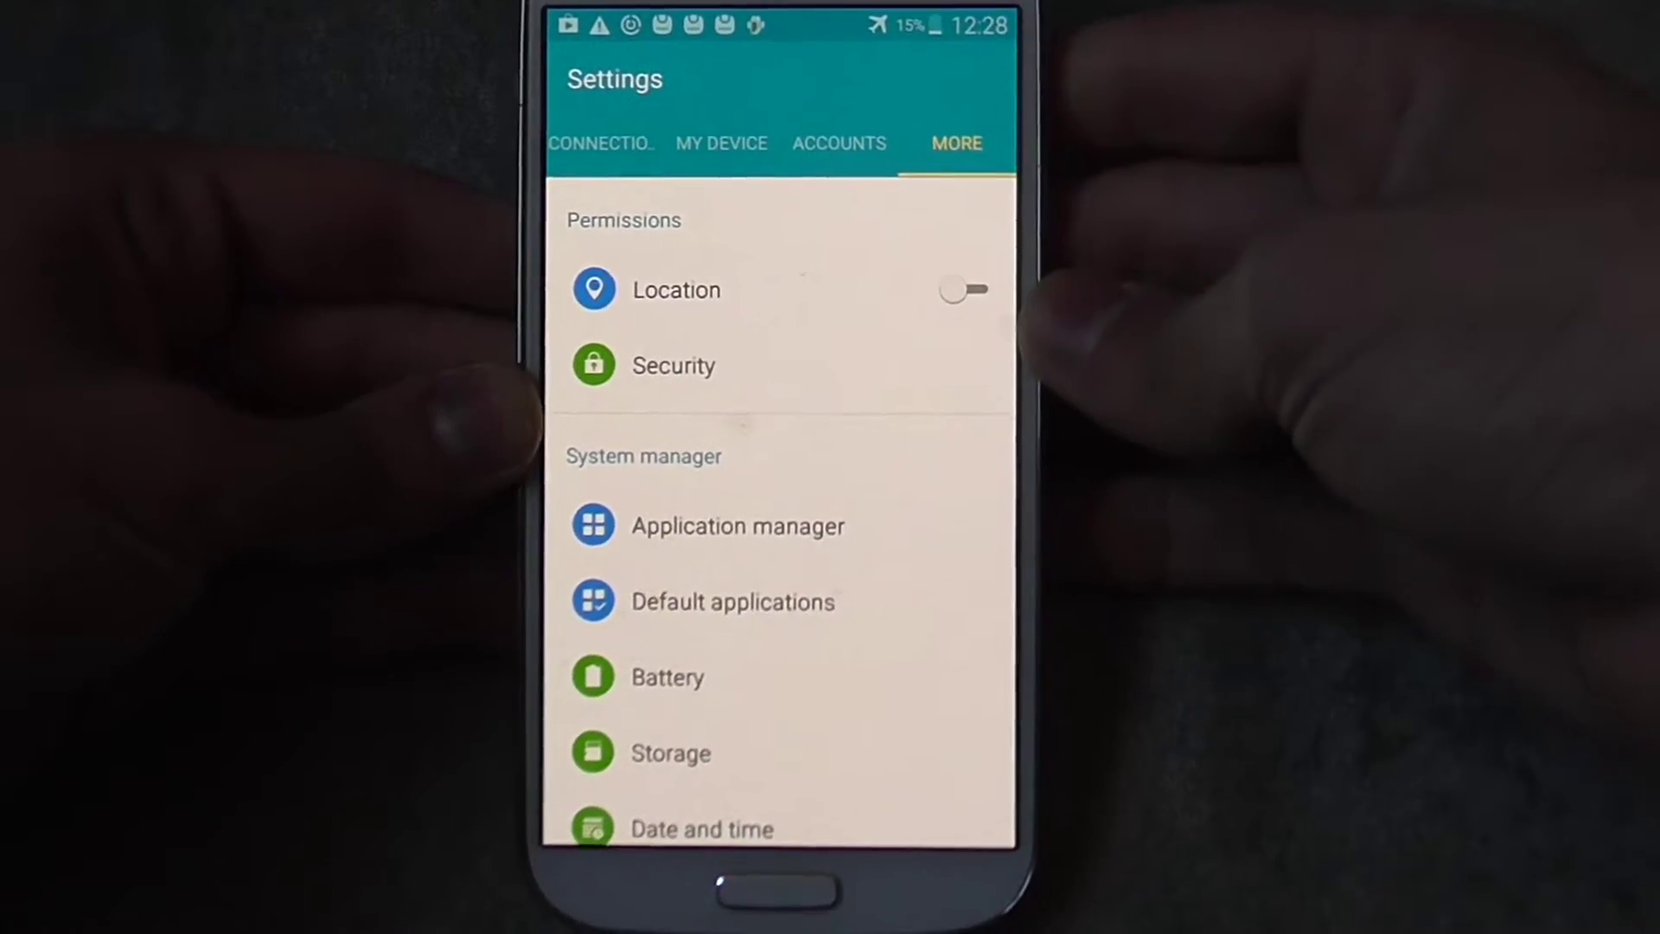
pyautogui.scroll(-3)
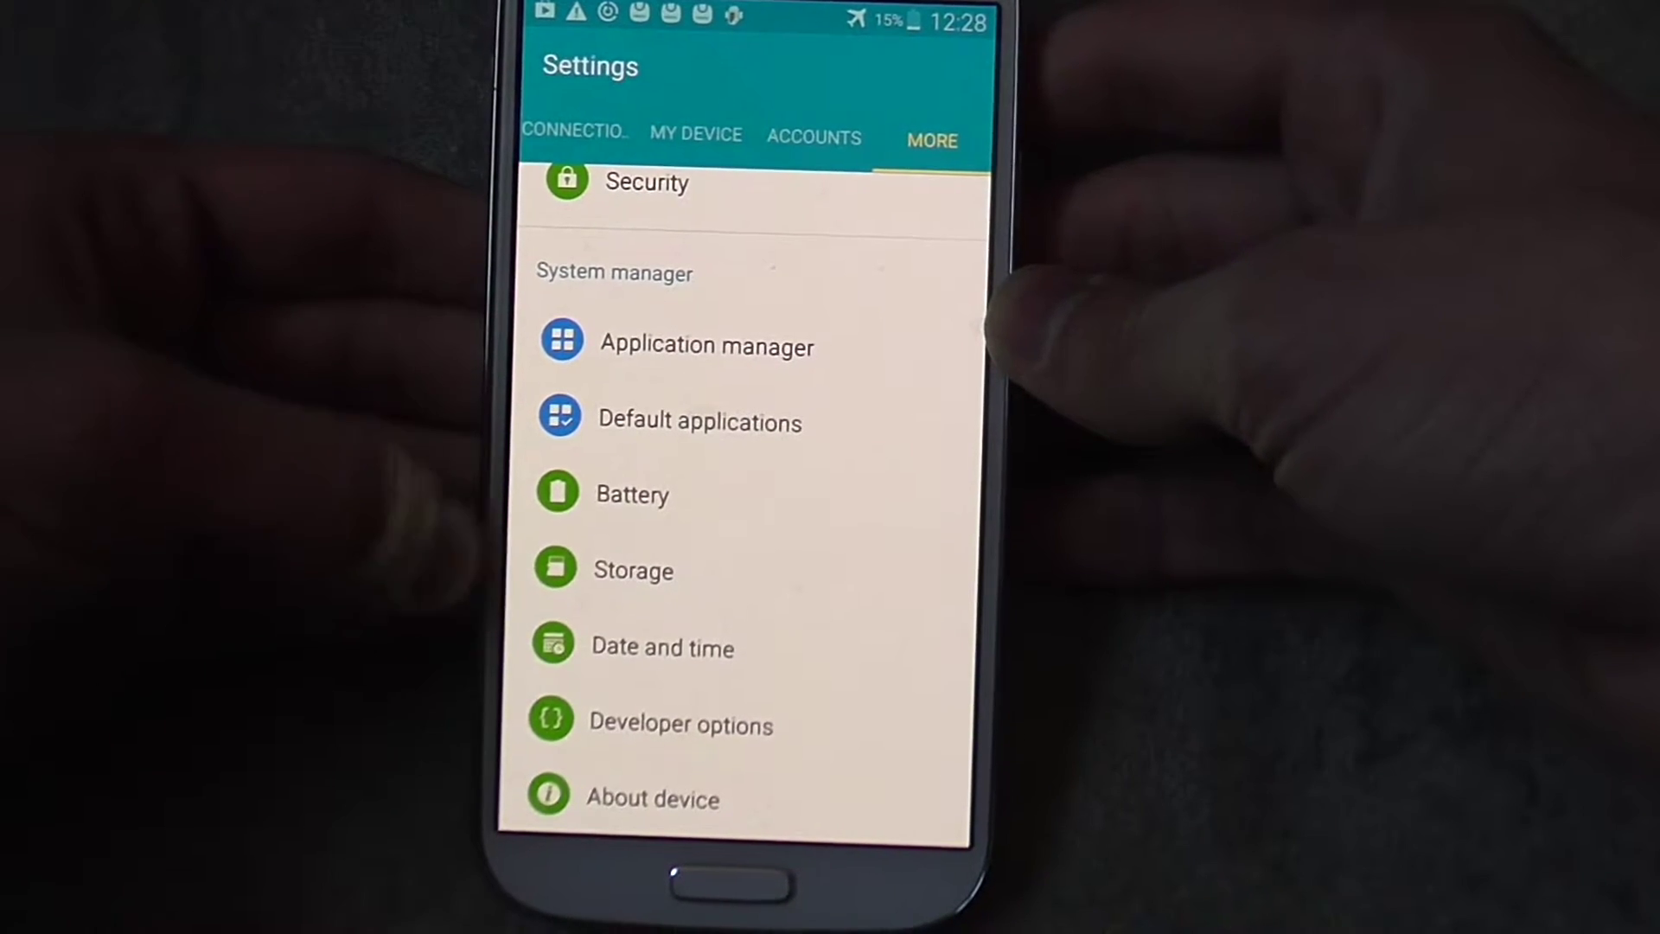
pyautogui.click(633, 568)
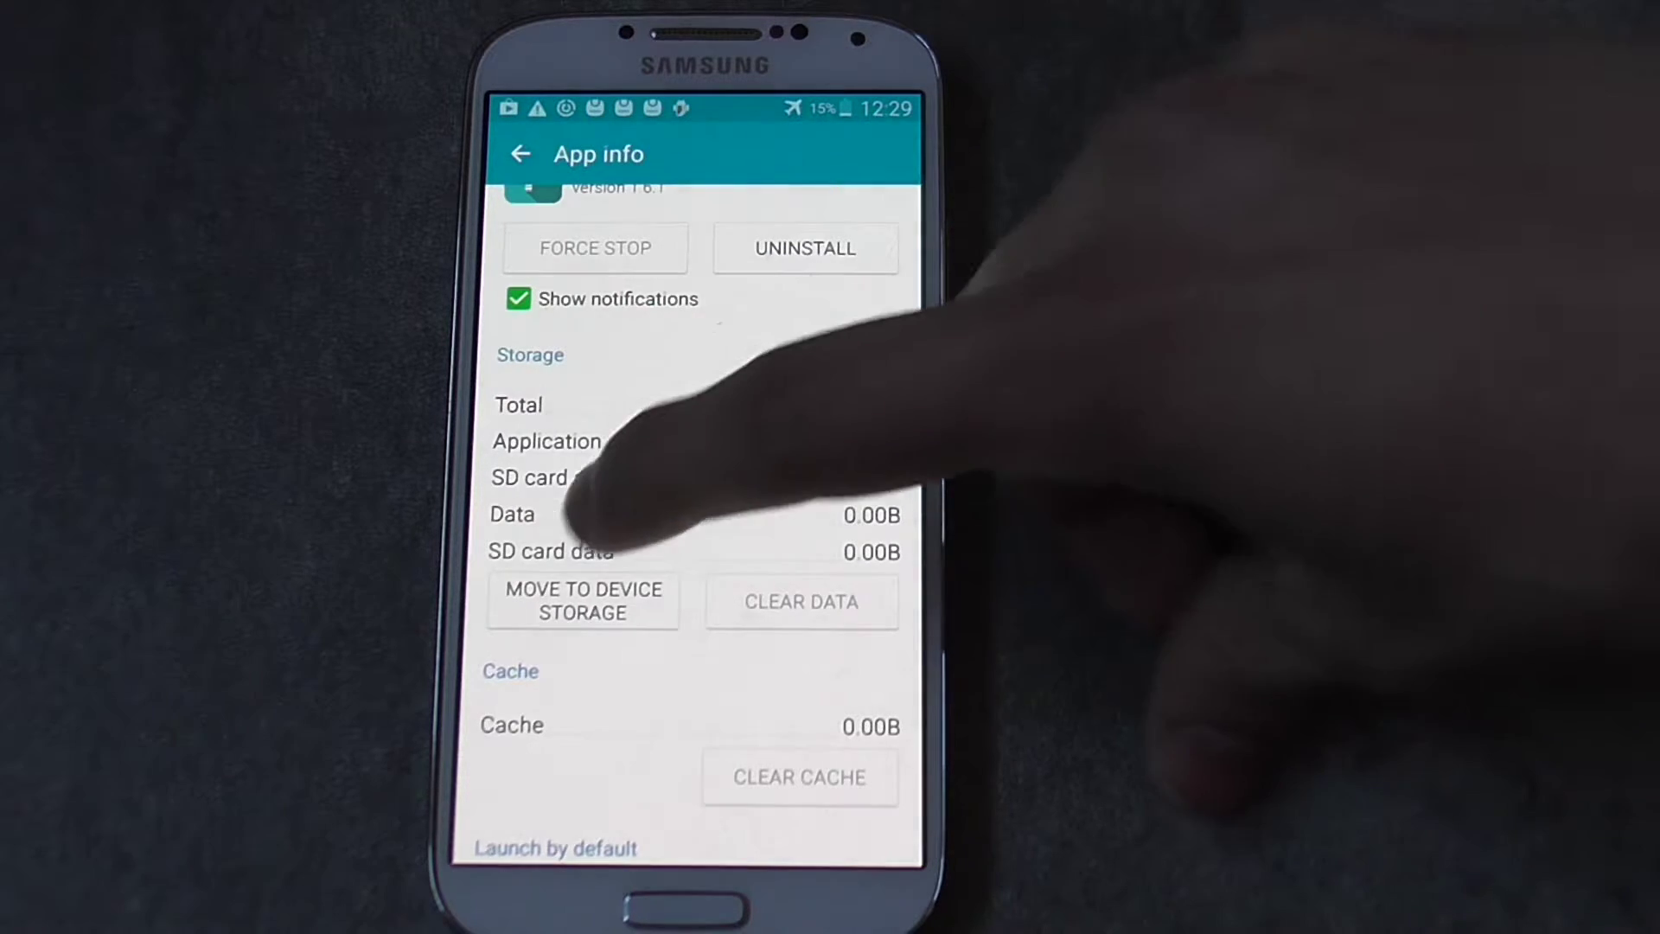
# - Start moving the app's 38.88MB to the SD card and return to the Downloaded list
pyautogui.click(583, 602)
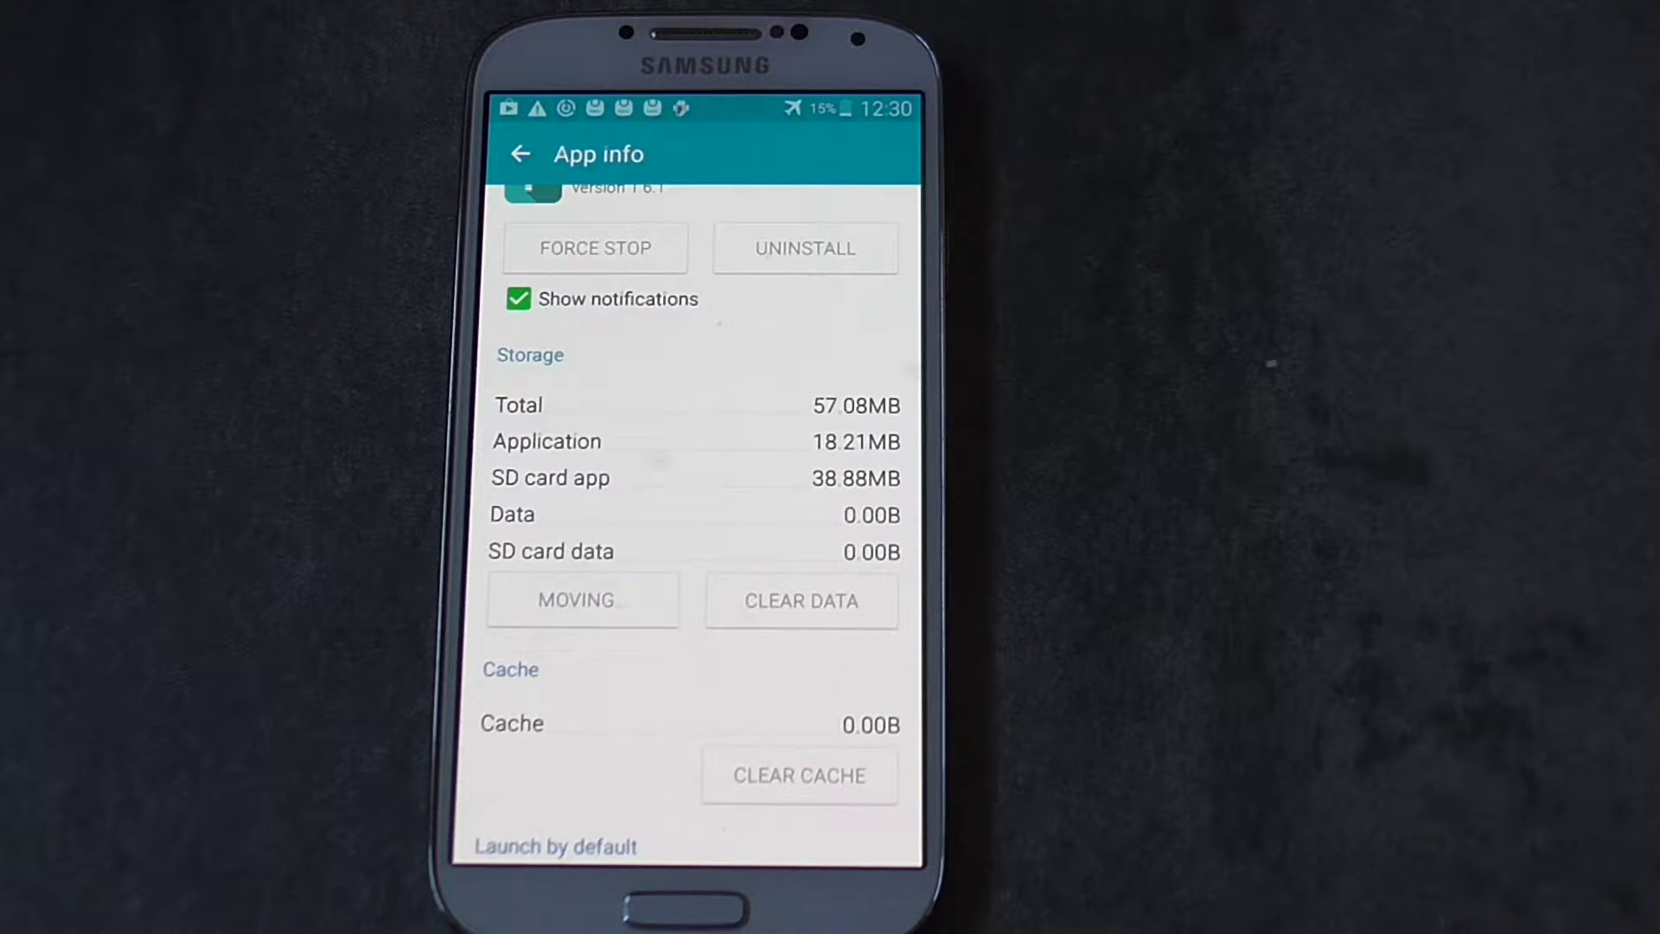
pyautogui.click(519, 153)
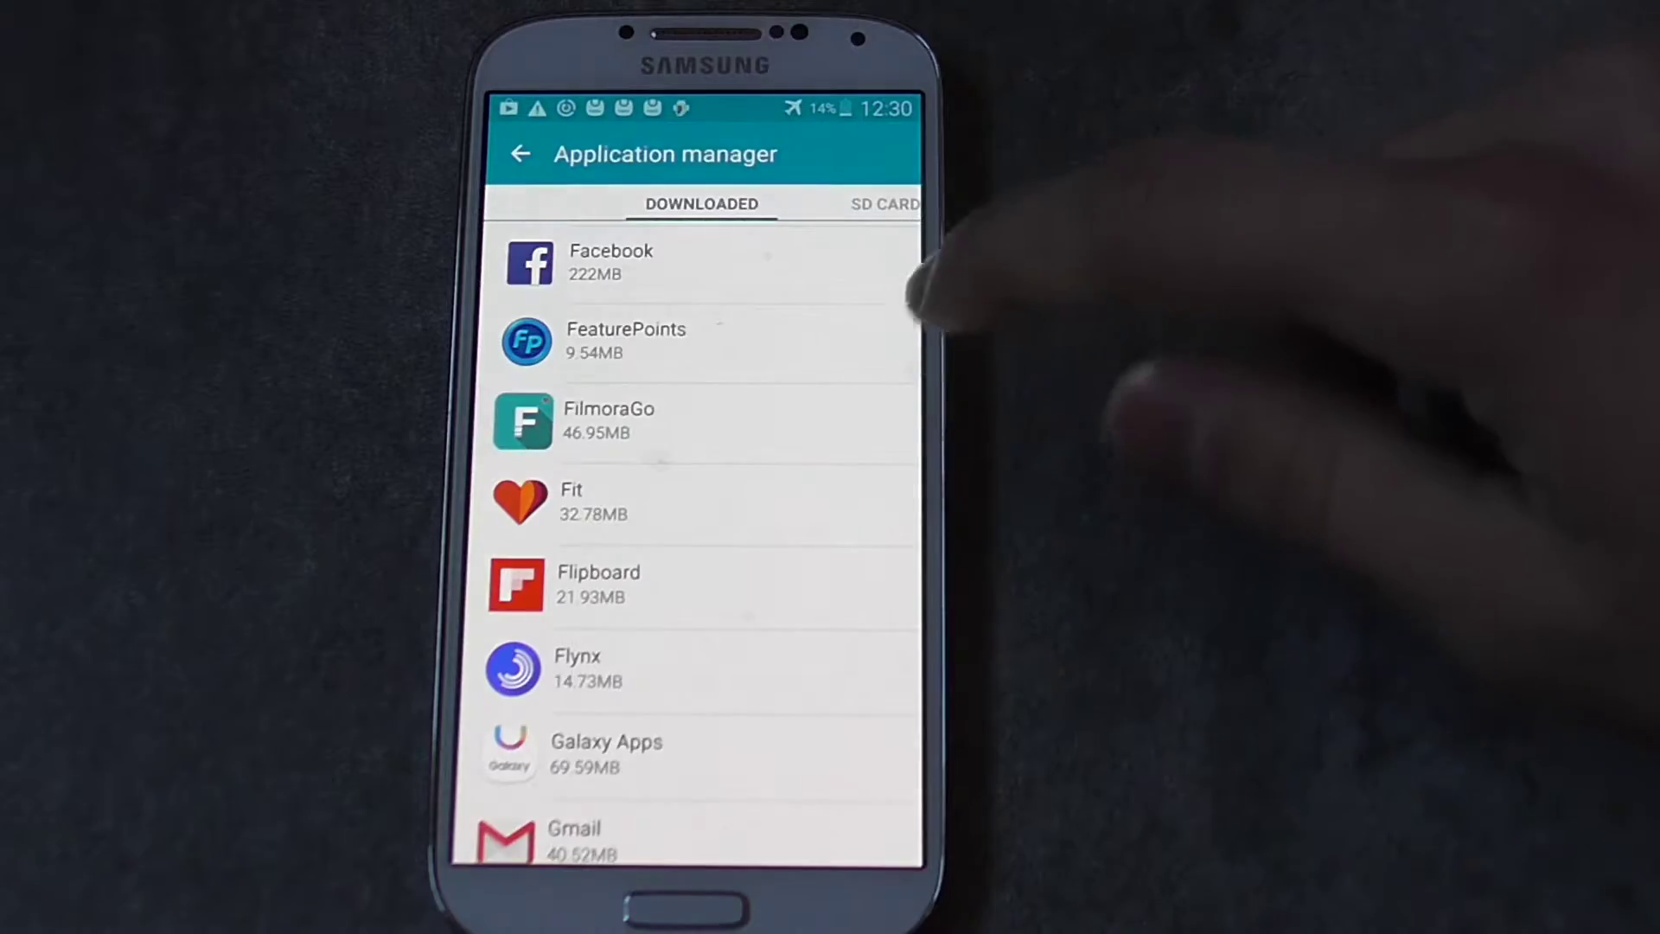
# - Start moving FilmoraGo's 46.95MB to the SD card and return to the Downloaded list
pyautogui.click(608, 420)
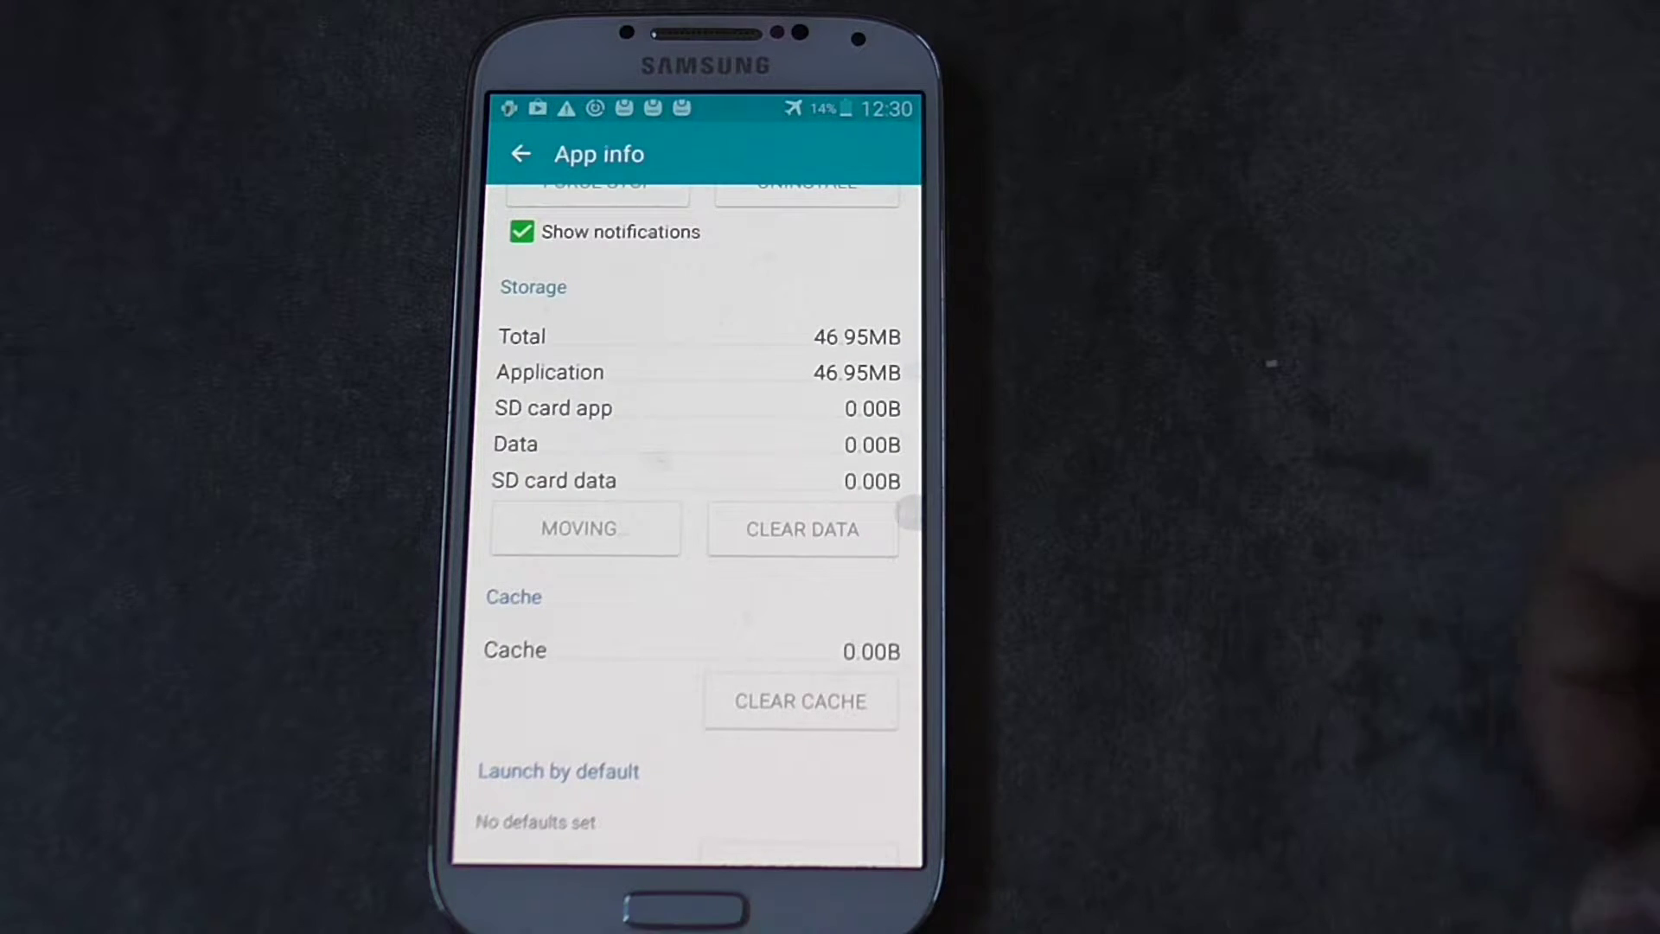
pyautogui.click(519, 154)
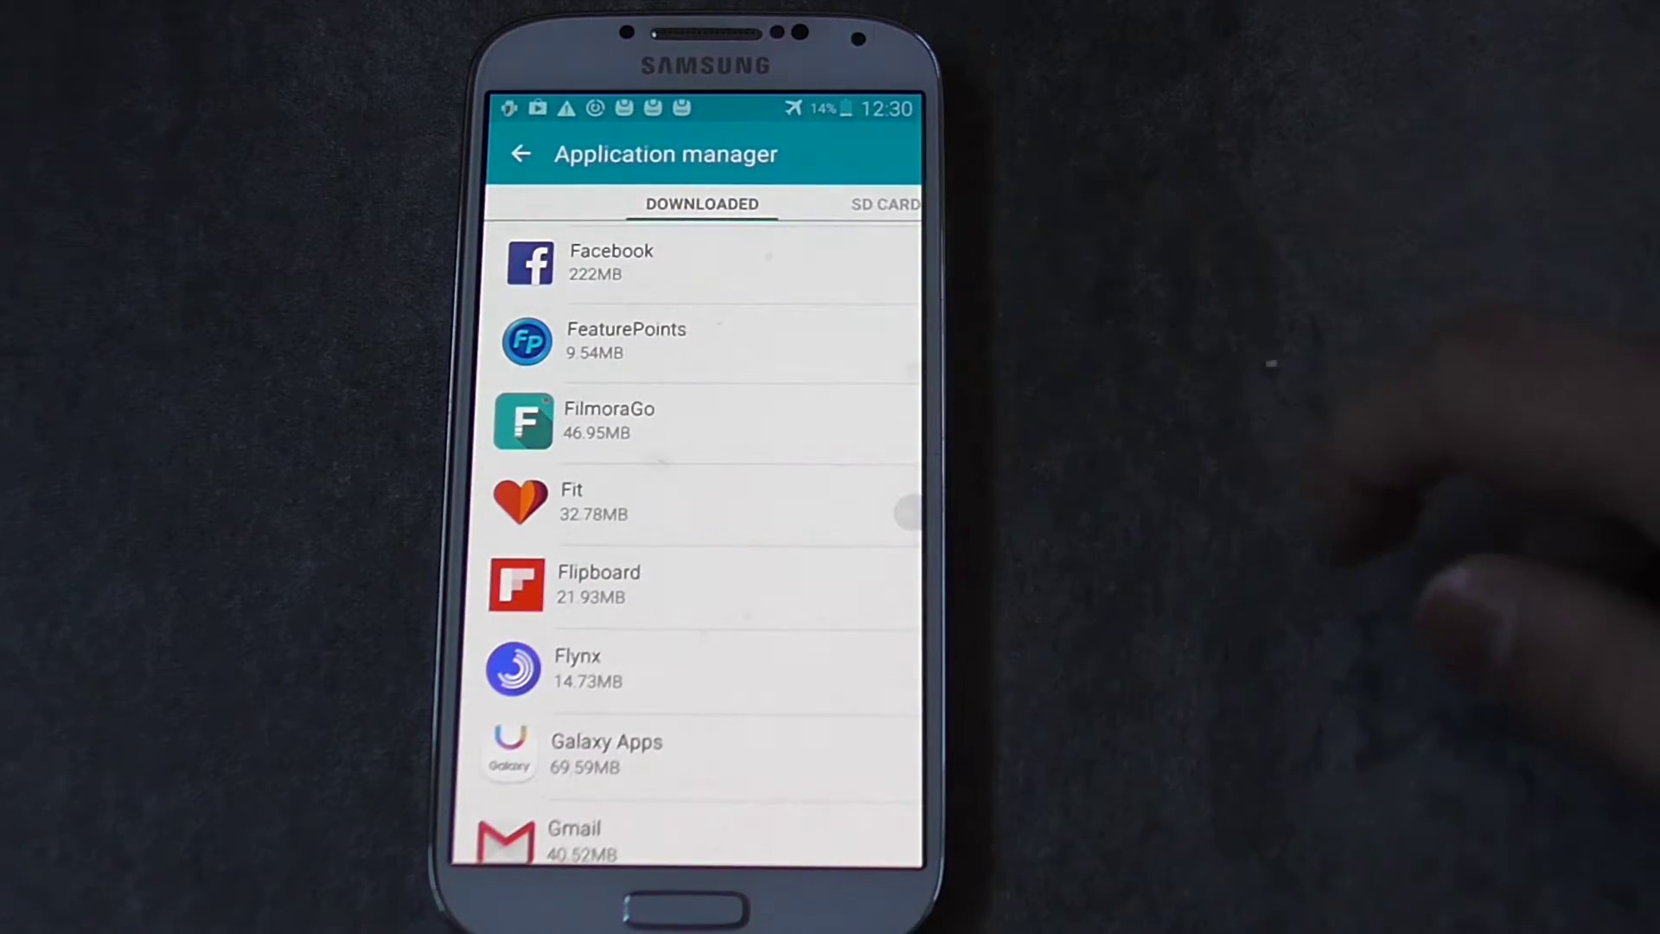
# - Show the SD CARD tab listing apps like 2048 Puzzle, Ask.fm and CameraMX
pyautogui.click(587, 502)
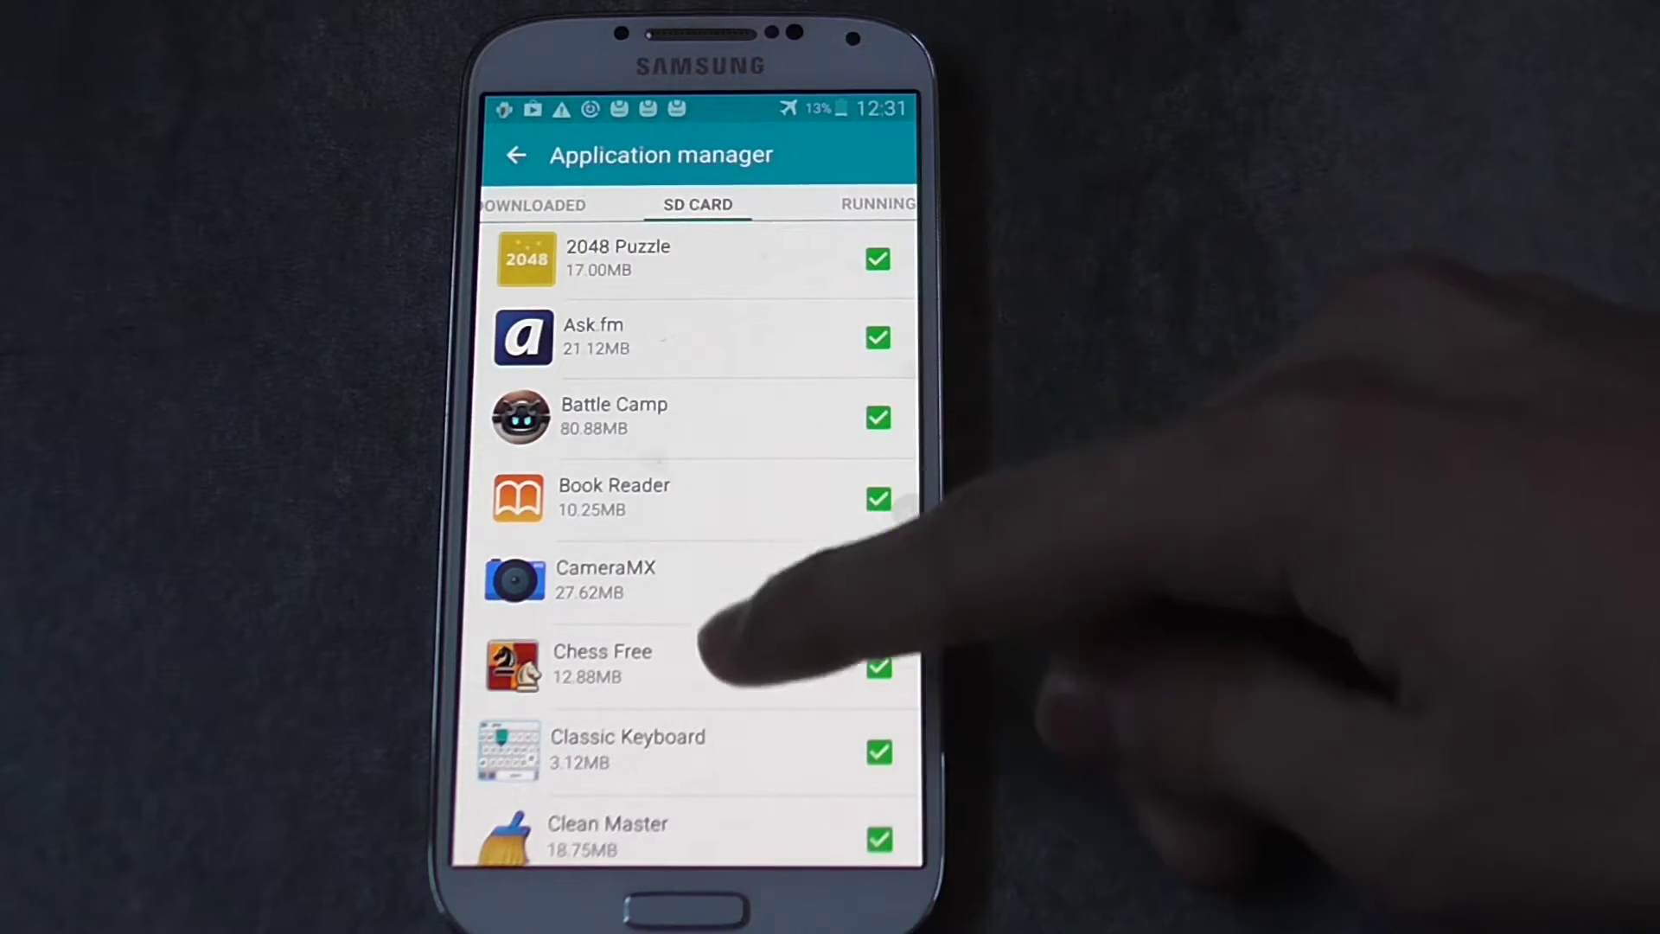
# - Scroll through the SD card apps and running apps' memory use, then go Home
pyautogui.scroll(-3)
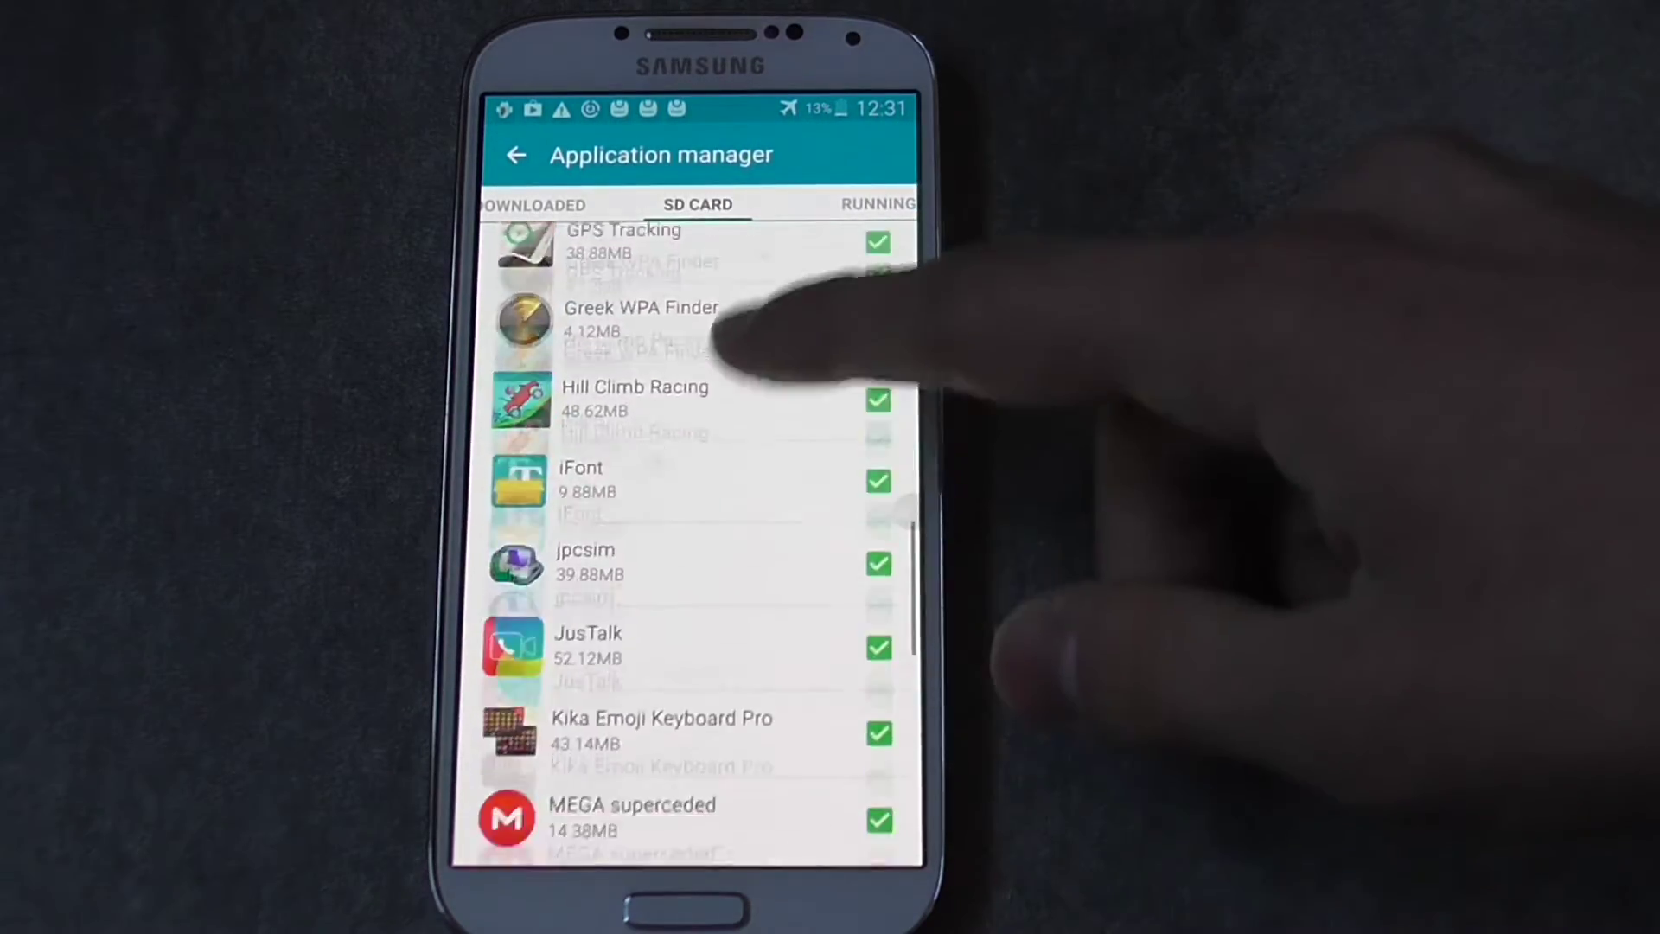
pyautogui.scroll(-3)
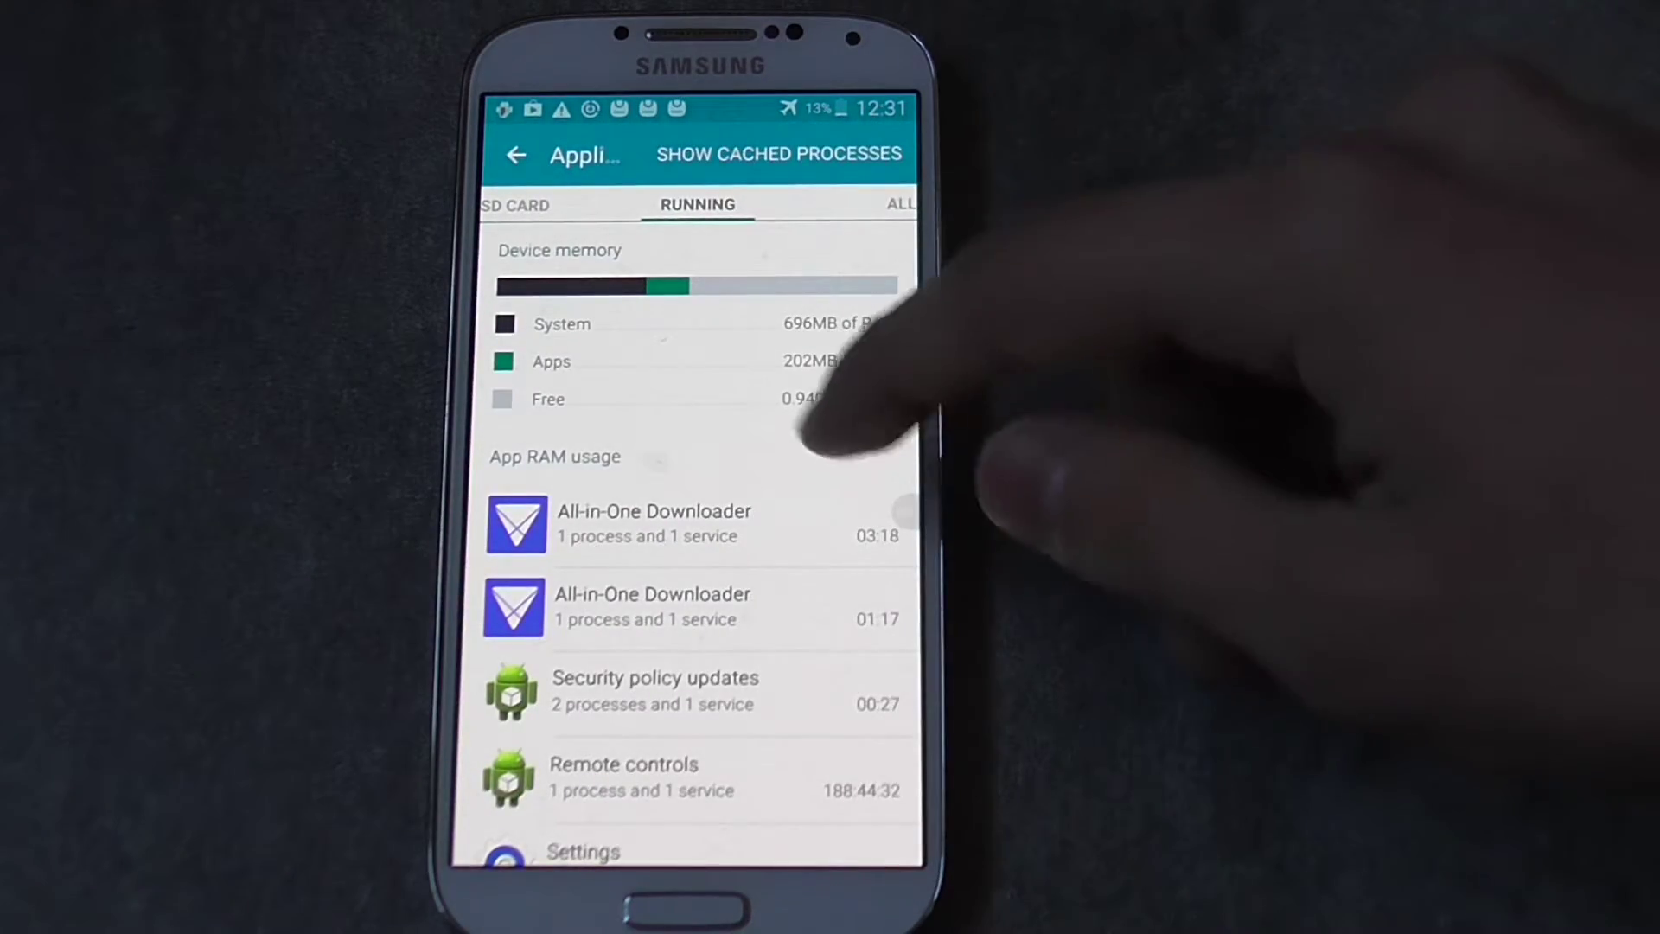
pyautogui.click(900, 204)
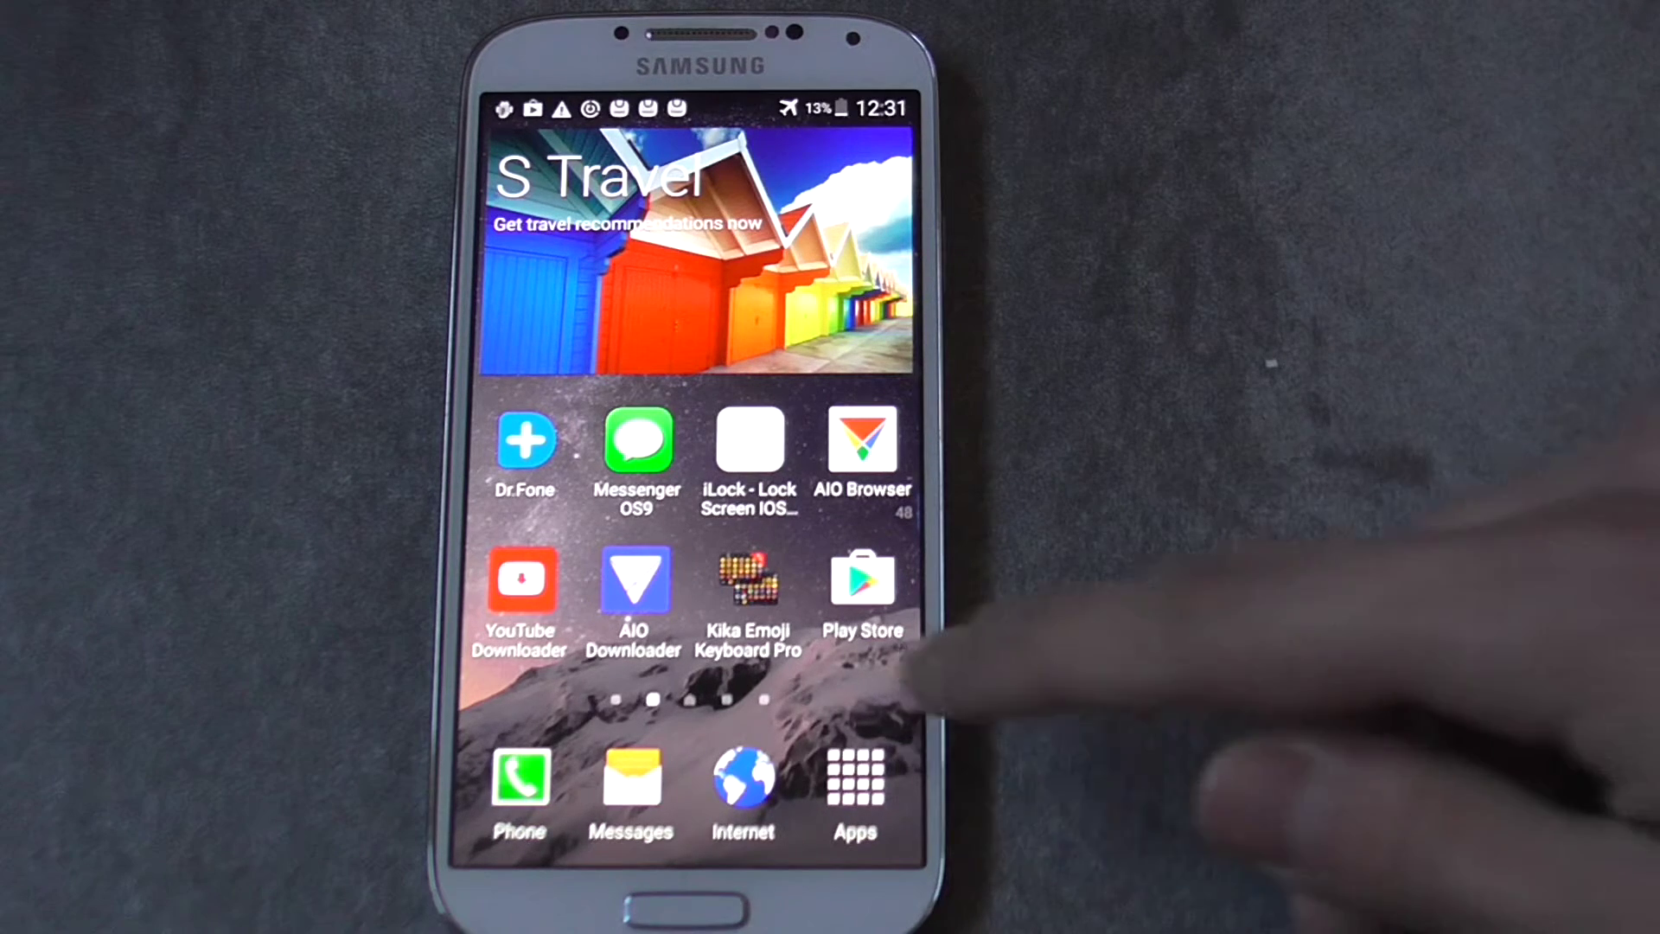
# - Find Clean Master in the app drawer pages and launch it
pyautogui.click(859, 785)
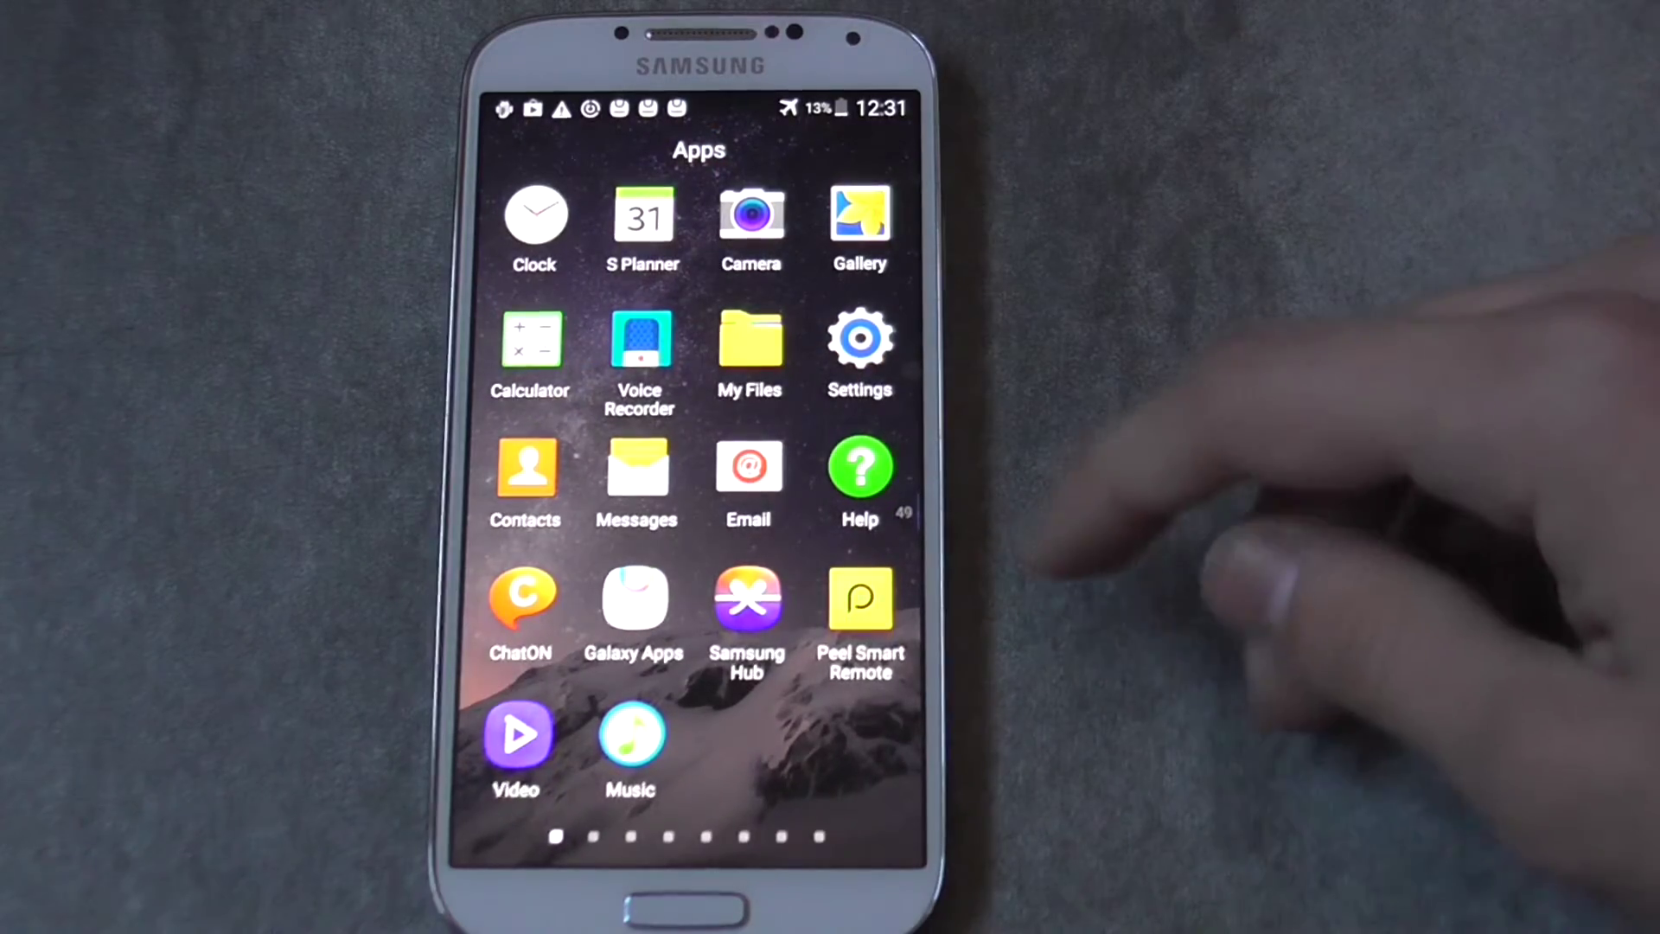
pyautogui.hscroll(-3)
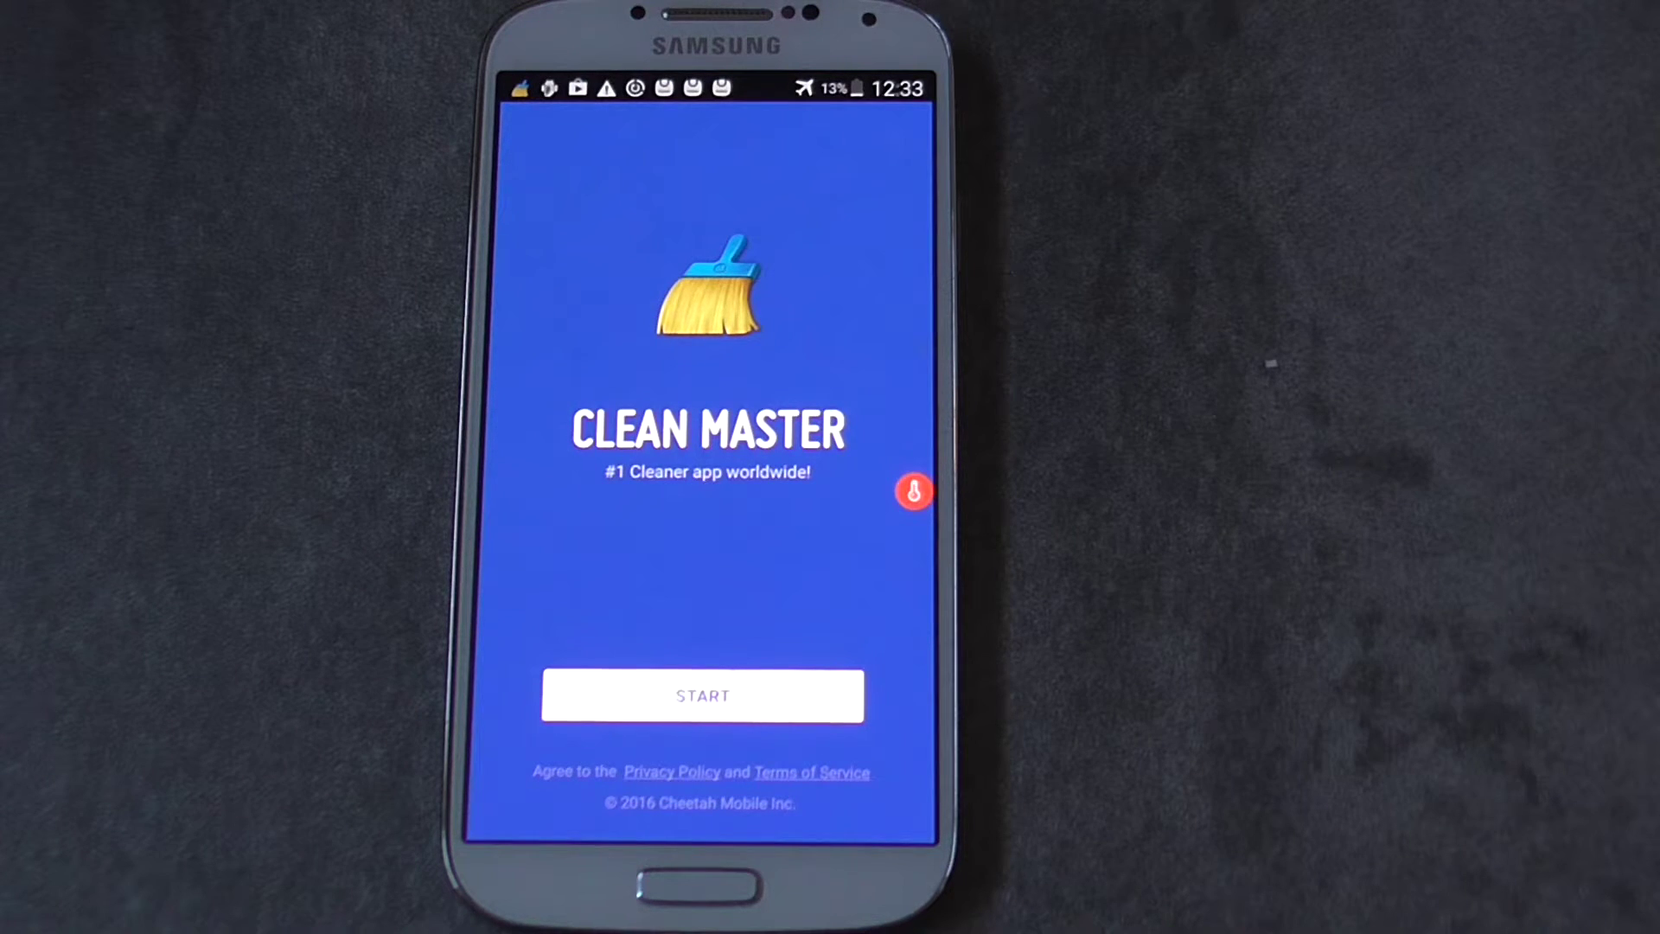
# - Run the junk scan and clean the 2.38GB found, leaving 58% storage used
pyautogui.click(702, 695)
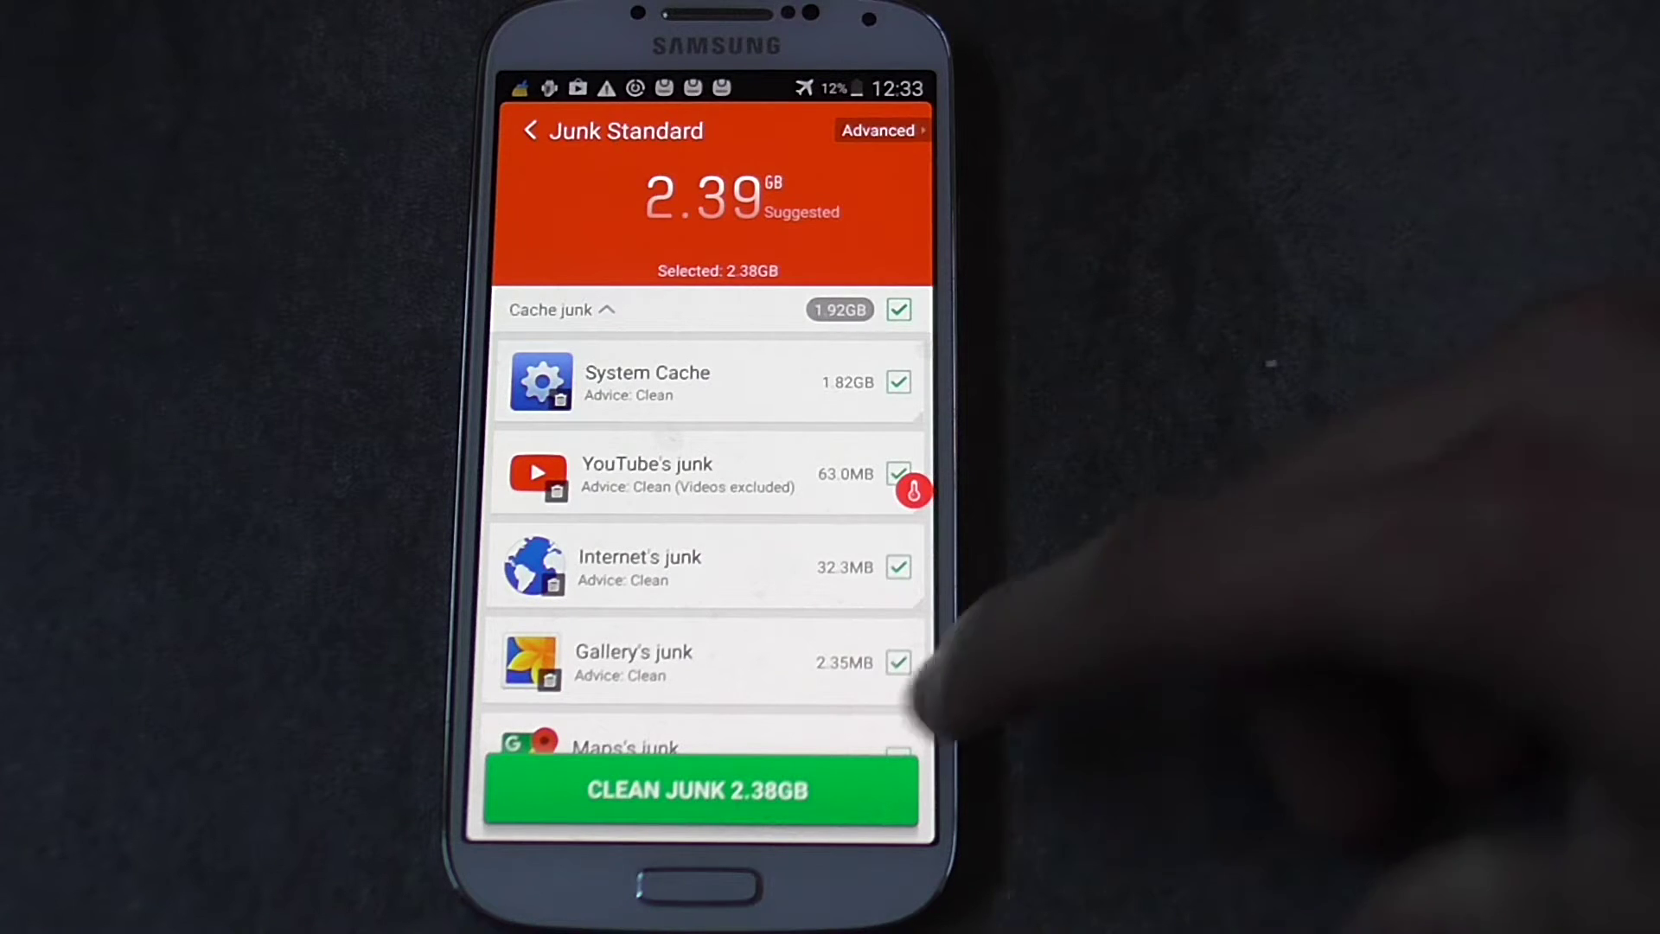
pyautogui.click(701, 791)
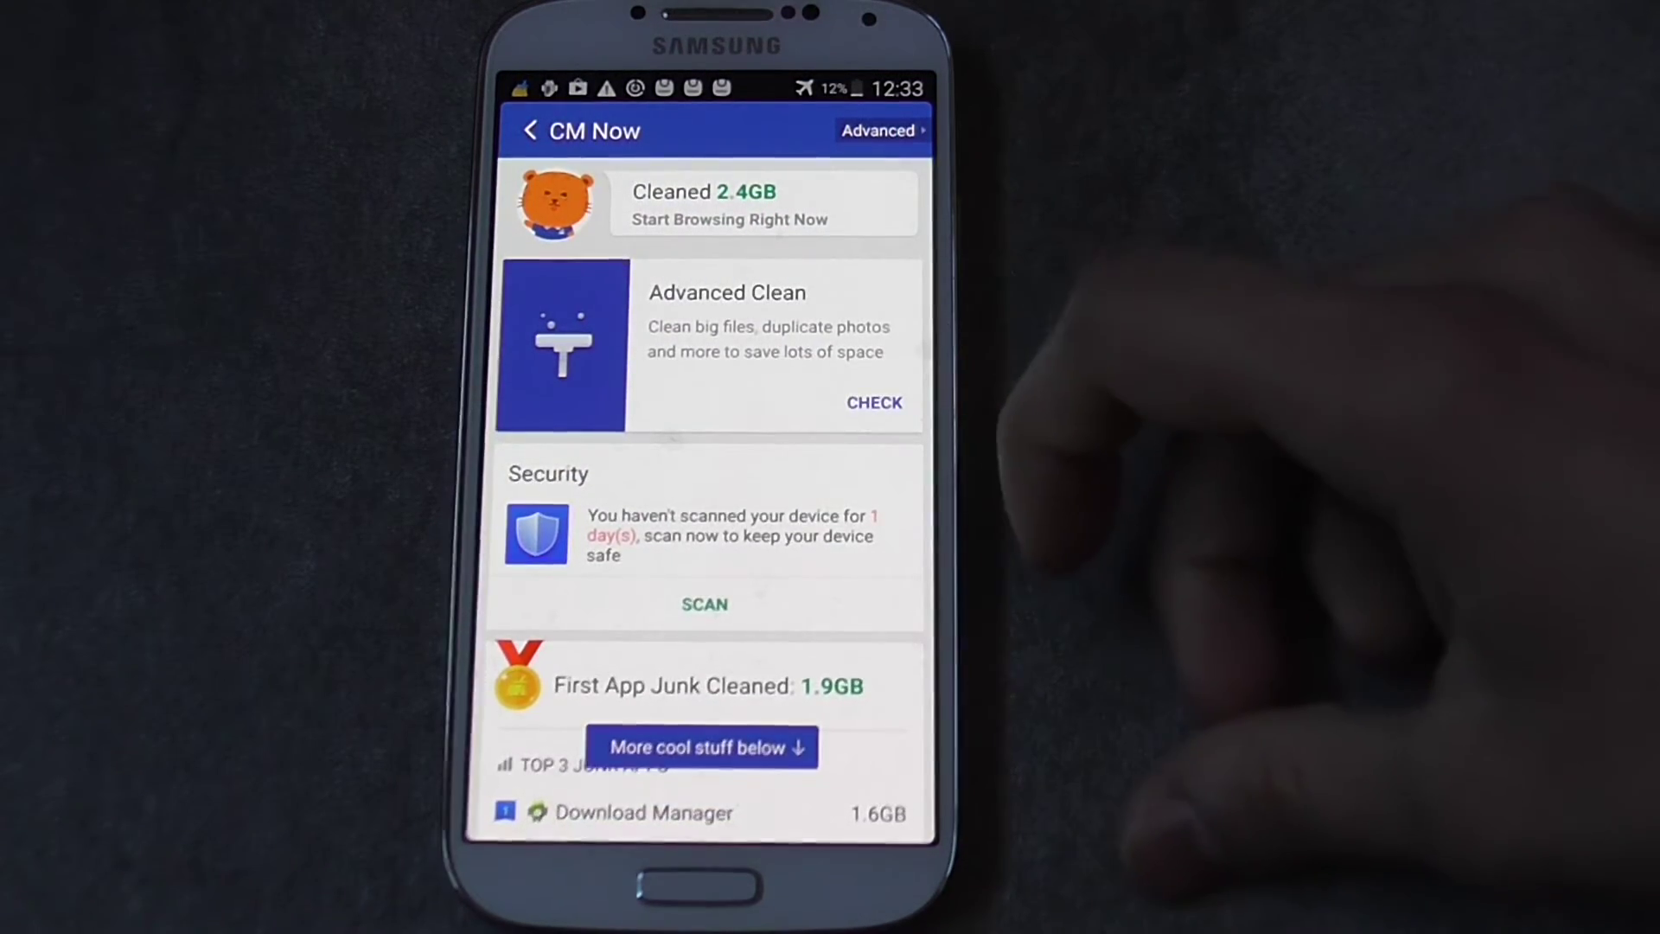
pyautogui.scroll(-3)
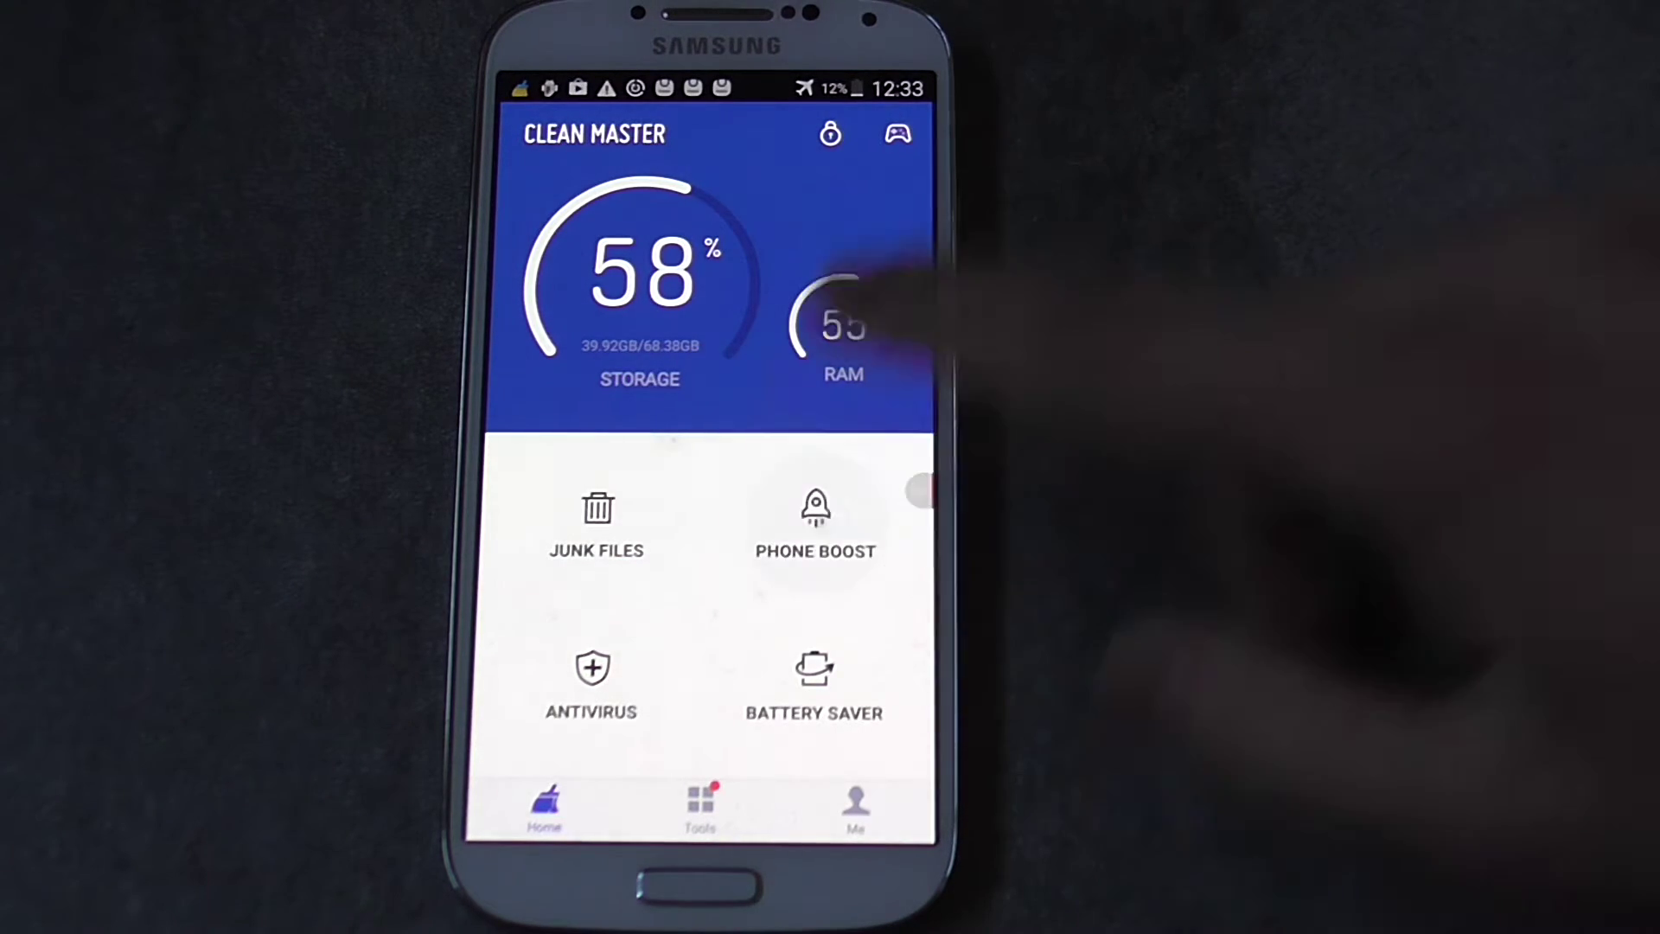
# - Run PHONE BOOST to free memory and leave the boost results
pyautogui.click(814, 519)
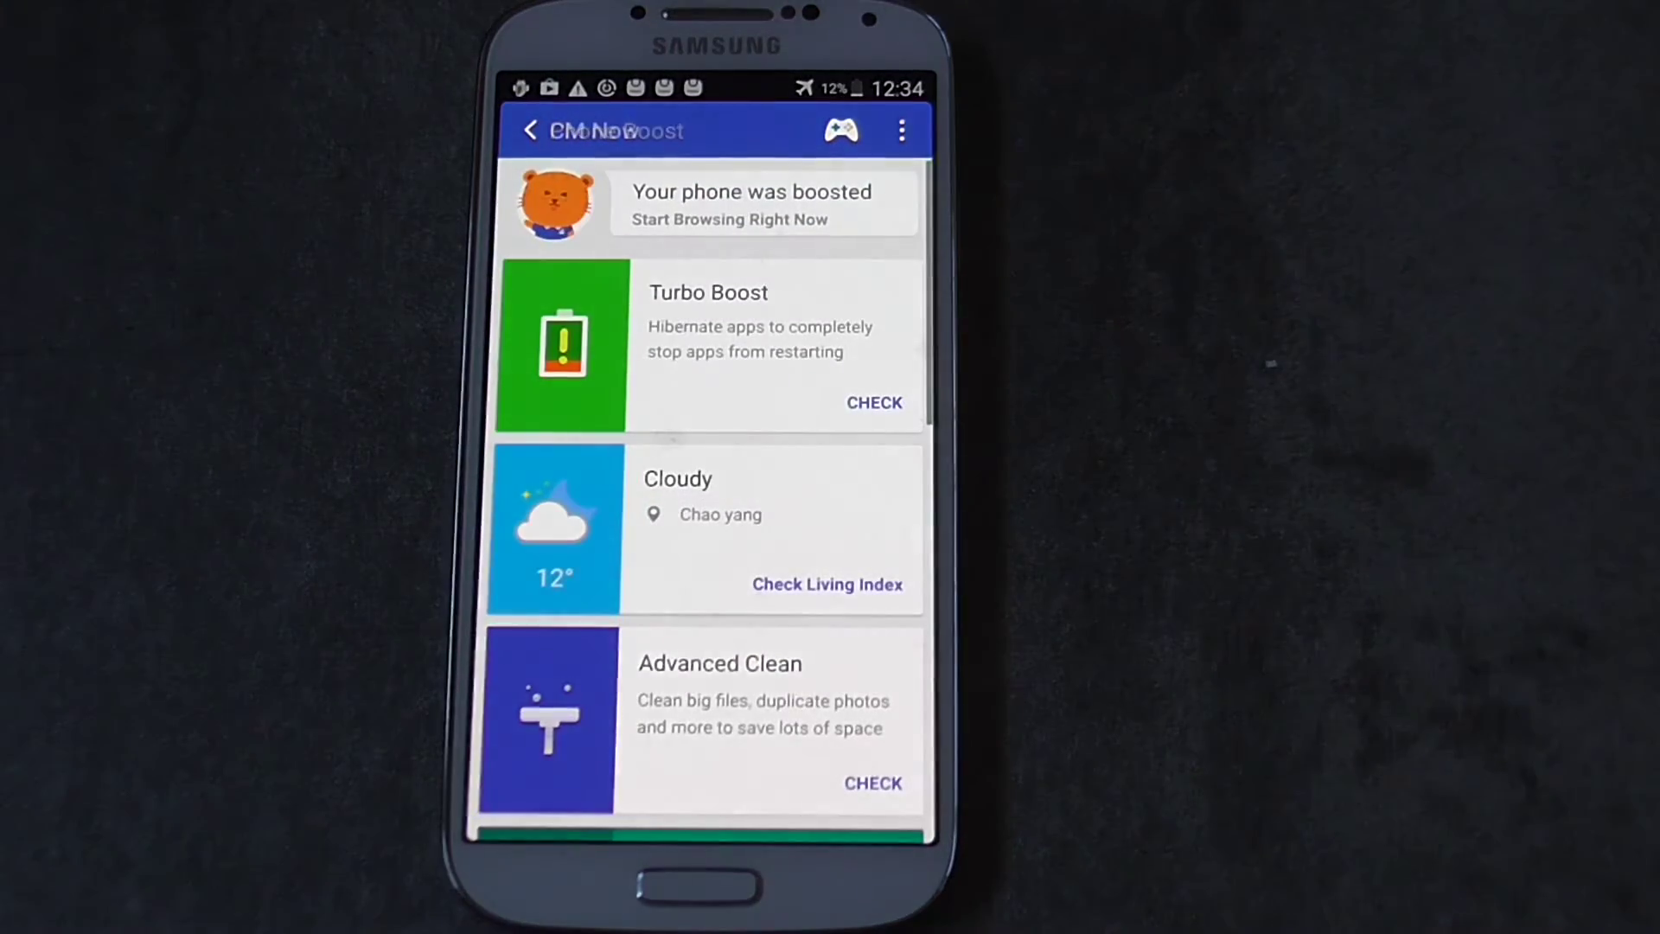
pyautogui.click(530, 131)
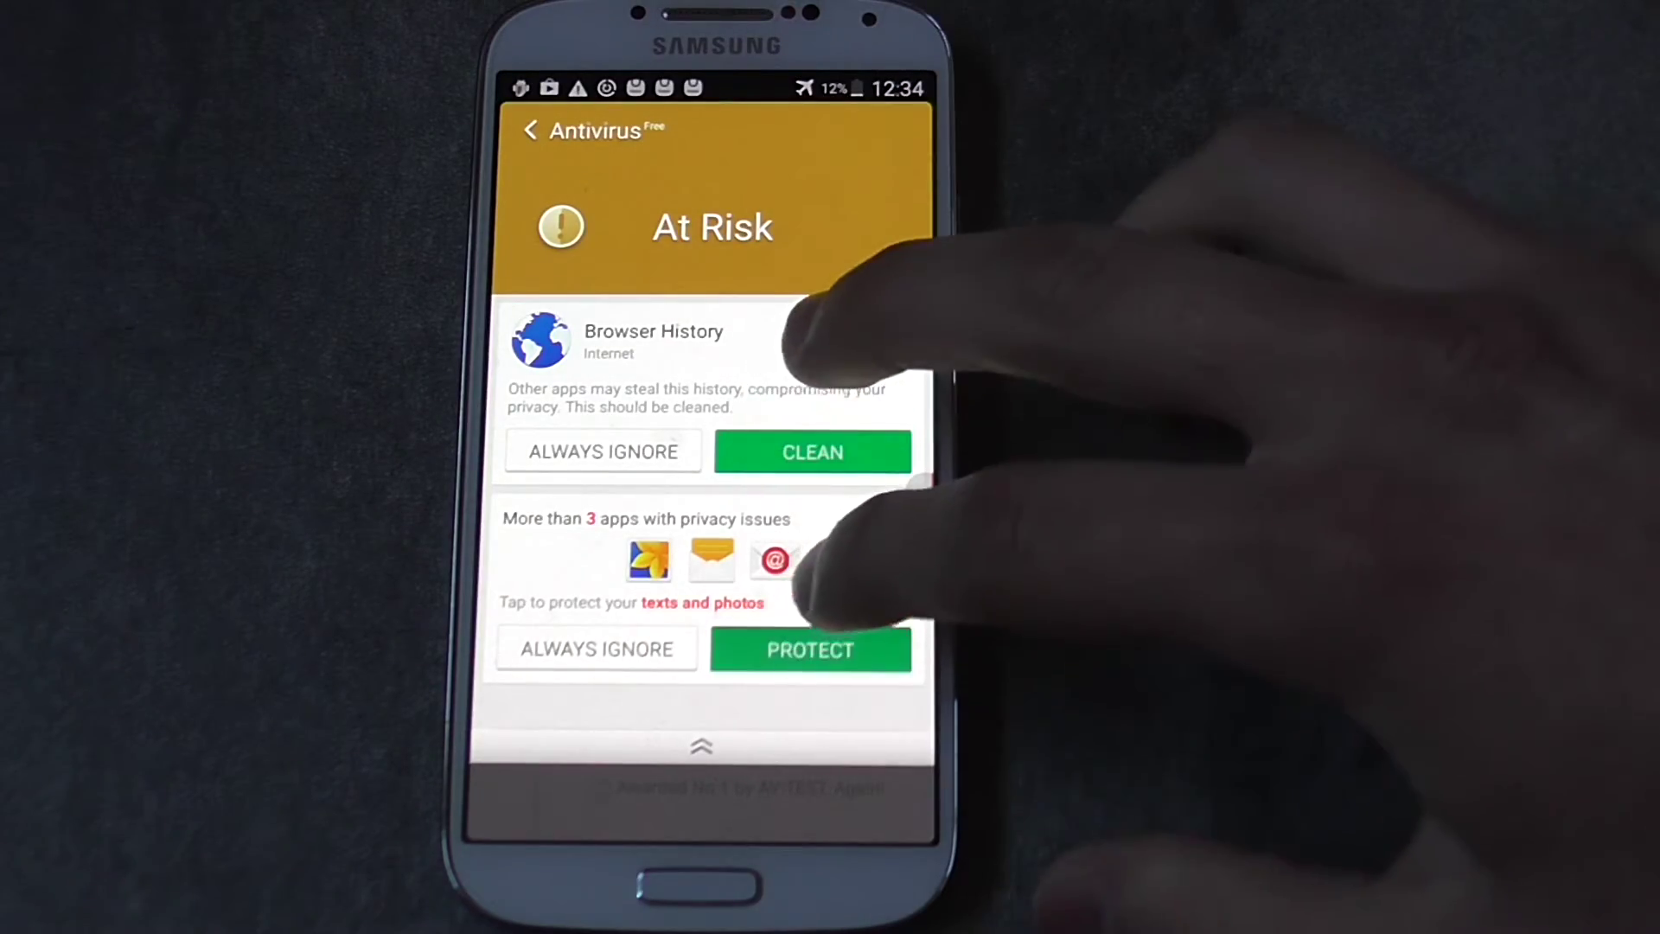
# - Protect the four flagged apps (Facebook, Messenger, Google+, Messages) with AppLock and confirm
pyautogui.click(809, 648)
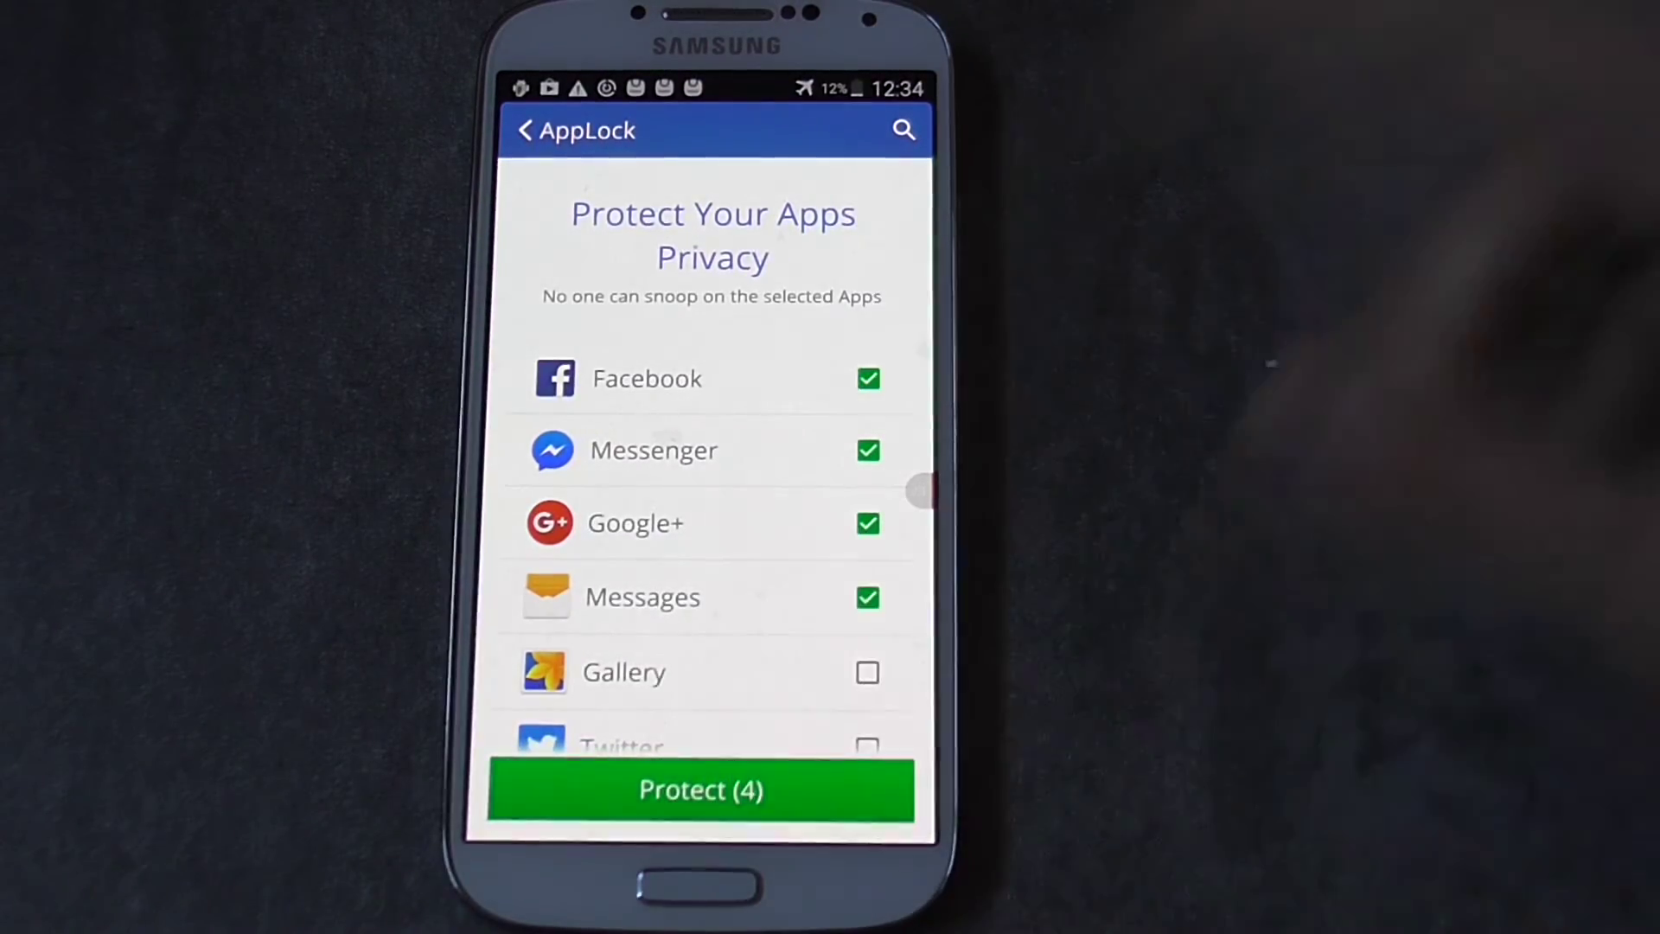
pyautogui.click(699, 790)
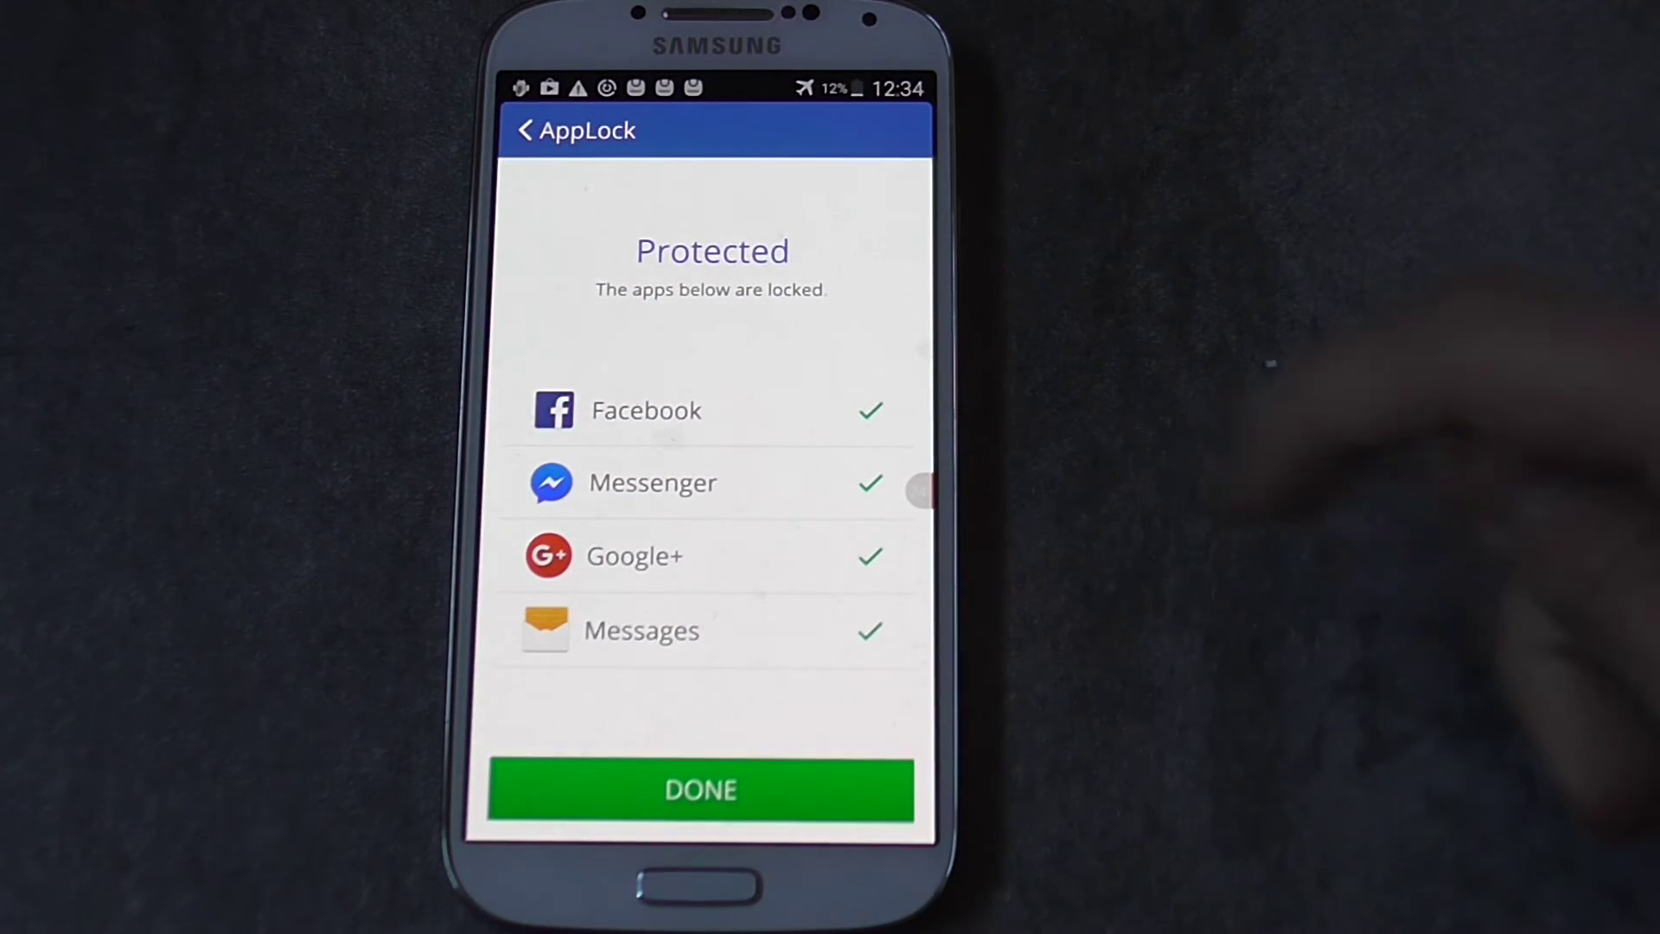
pyautogui.click(700, 790)
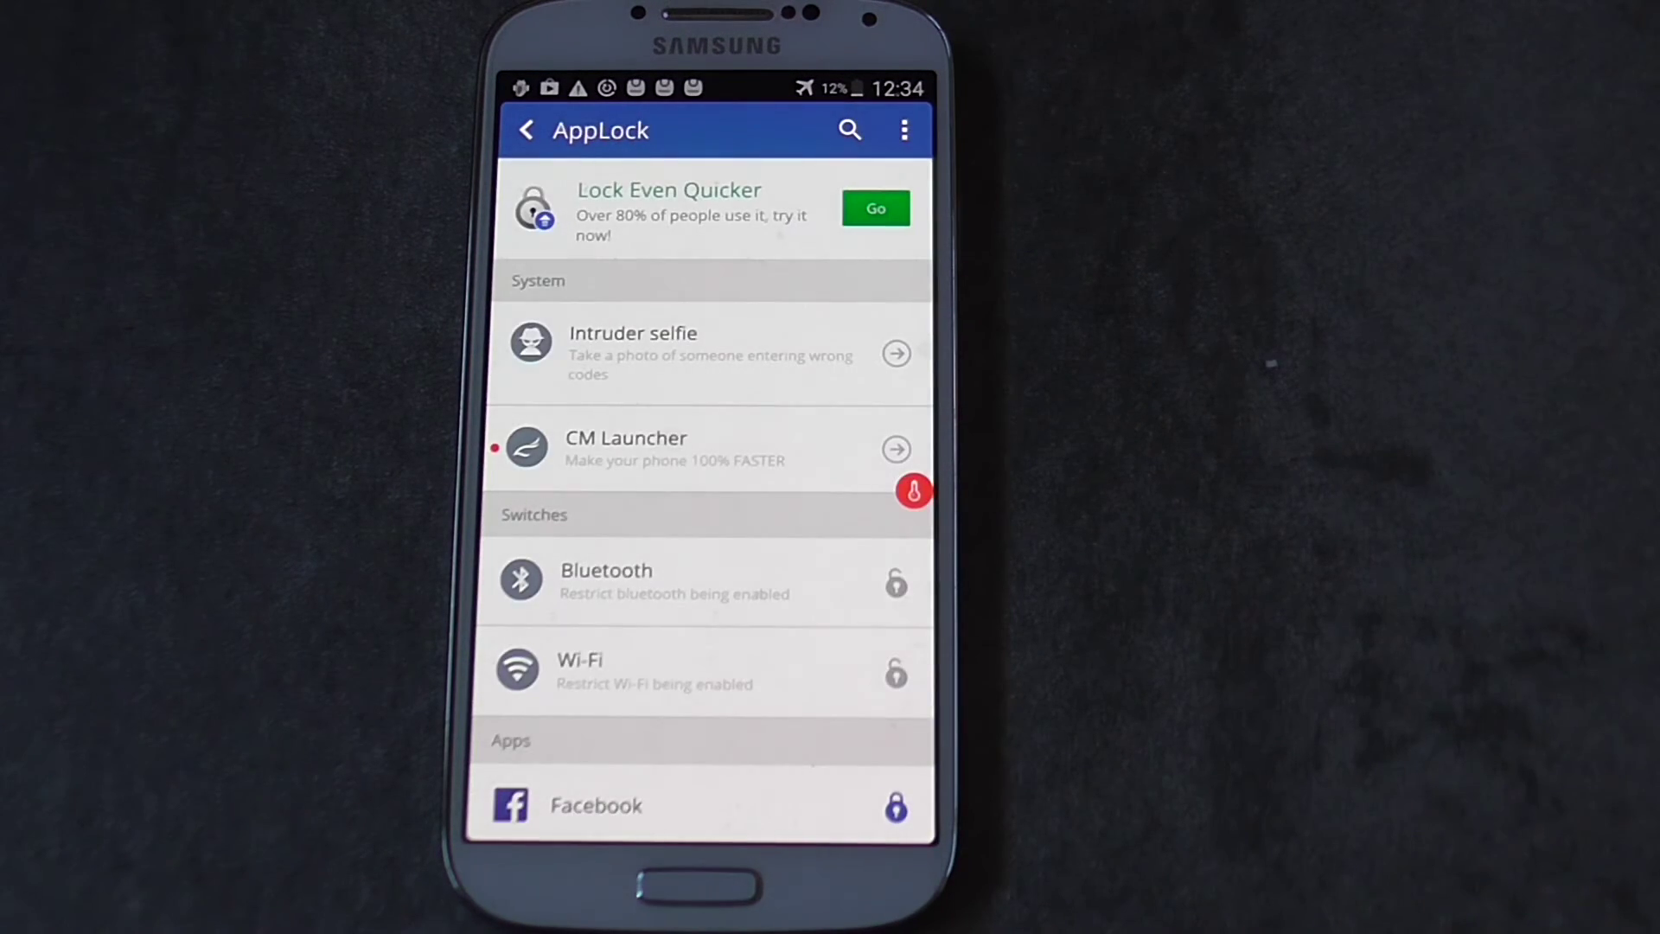